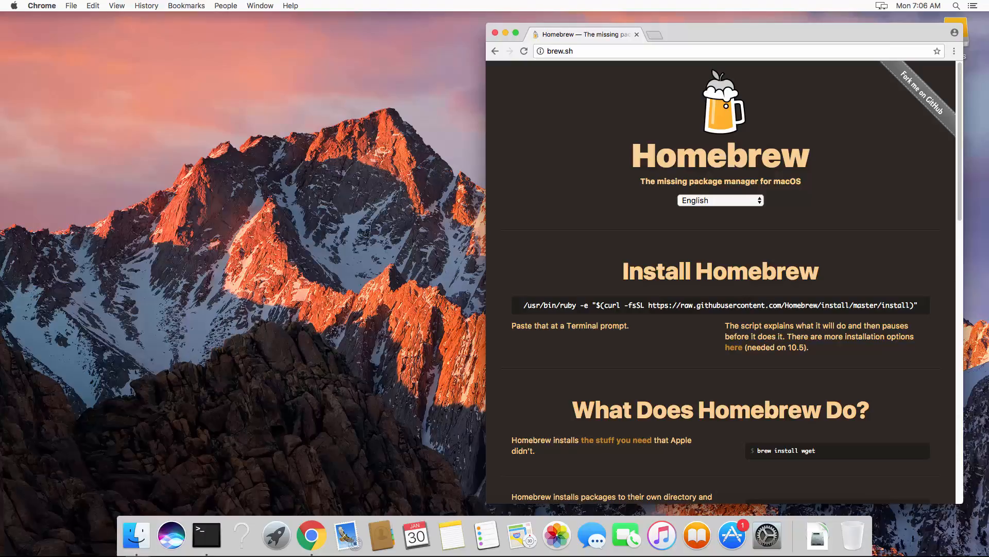
mouse_move(895, 394)
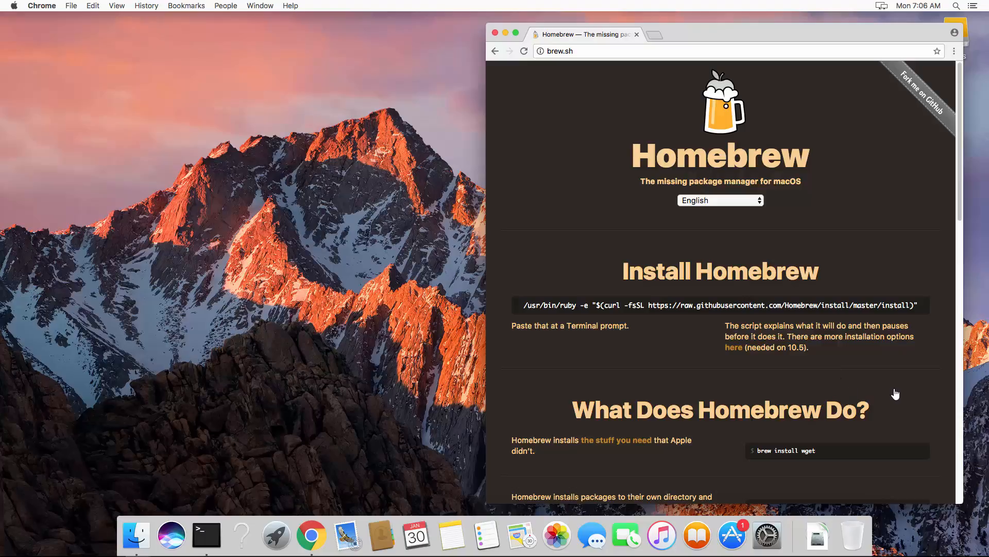
mouse_move(514, 349)
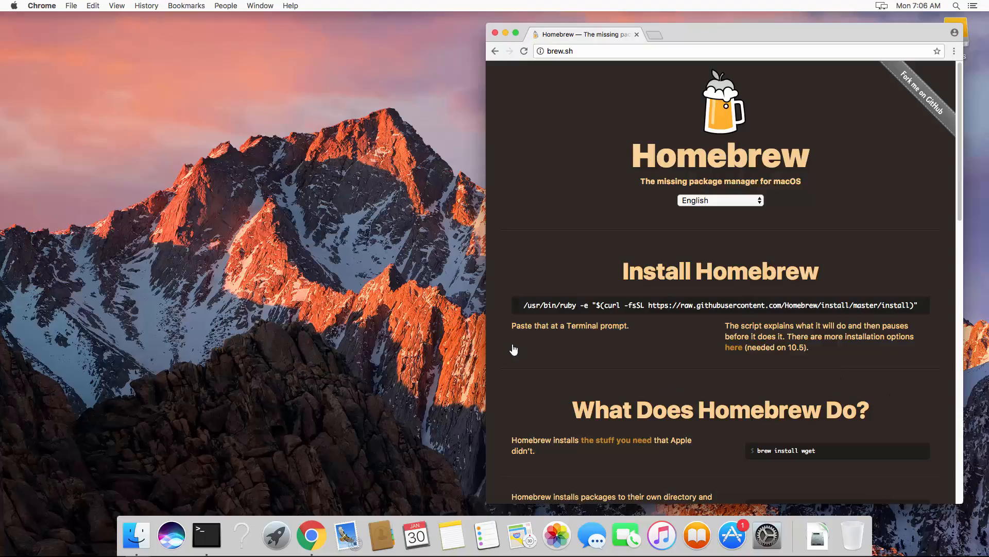
mouse_move(524, 306)
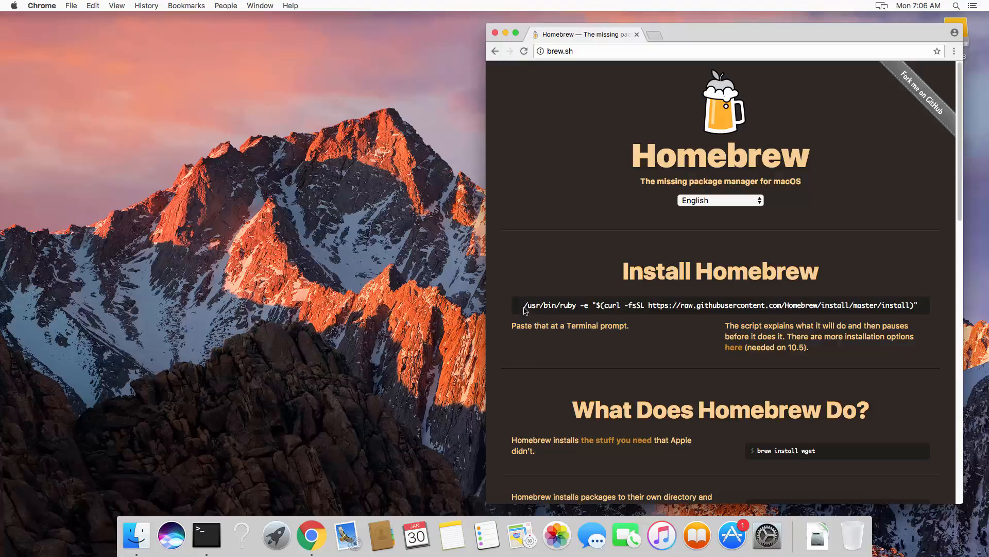
mouse_move(497, 285)
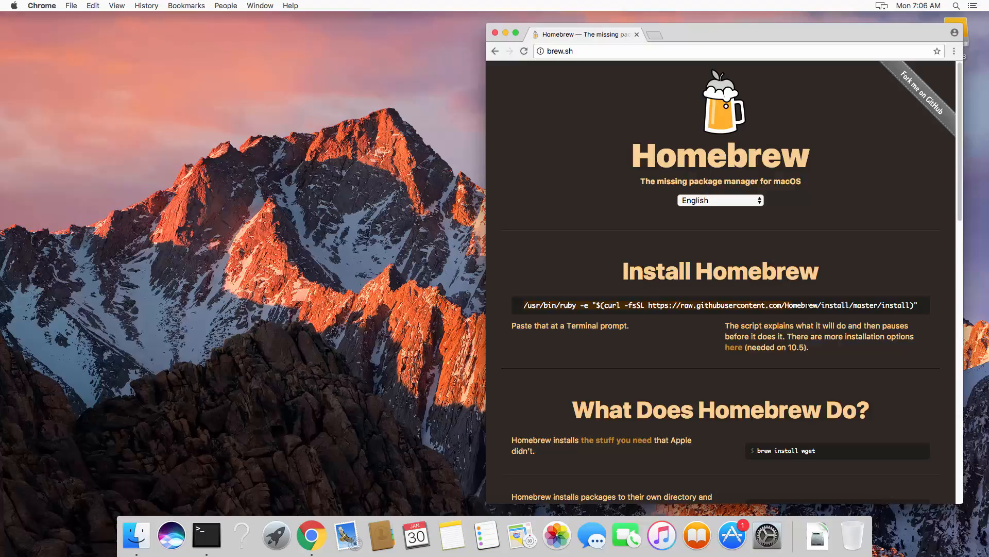
mouse_move(904, 309)
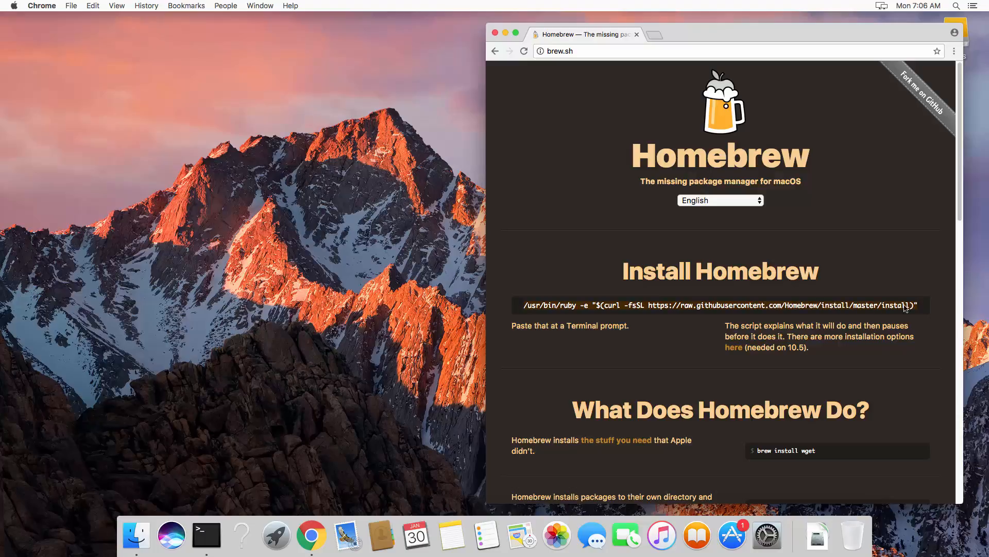
mouse_move(250, 504)
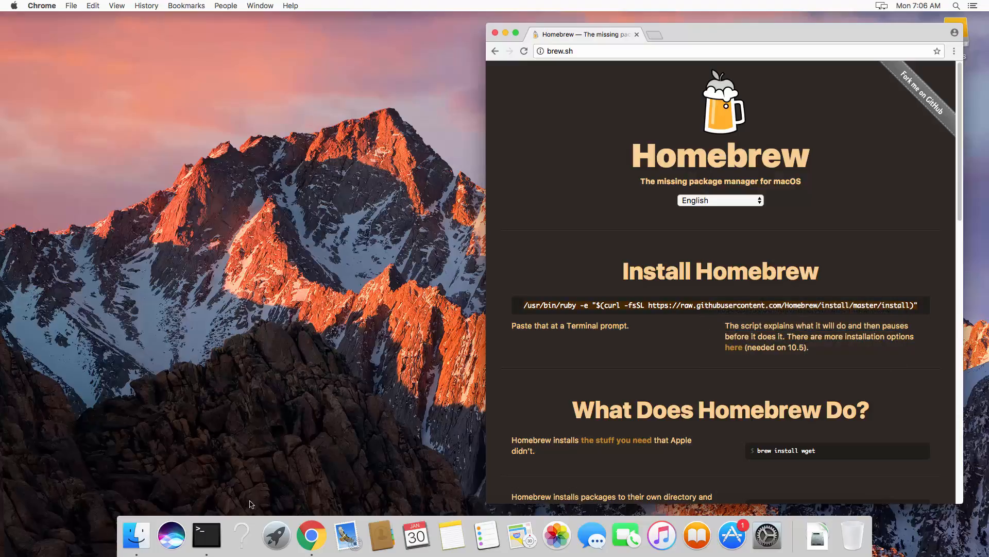
Run the Homebrew ruby install script, confirming the prompt and entering the administrator password
left_click(205, 536)
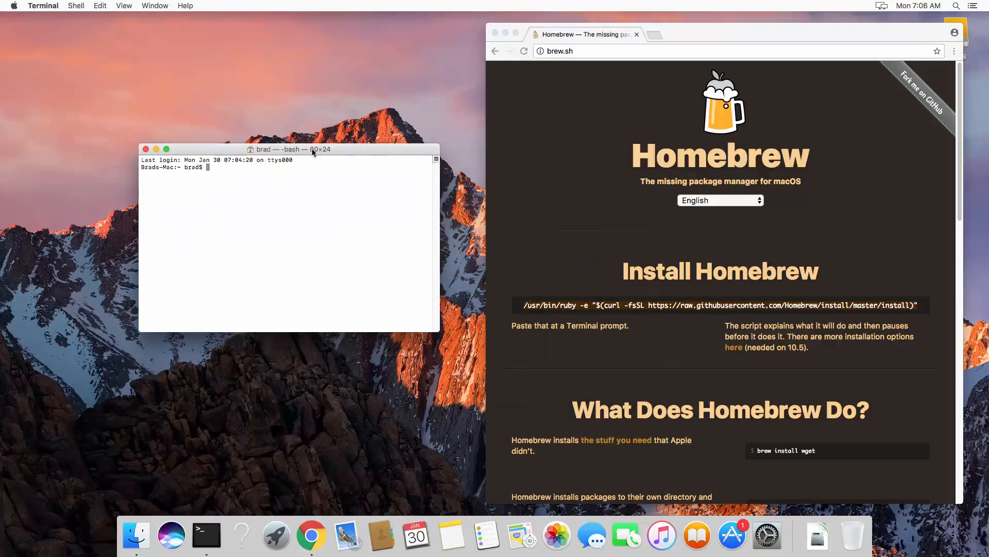
type("/usr/bin/ruby -e \"$(curl -fsSL https://raw.githubusercontent.com/Homebrew/install/master/install)\"")
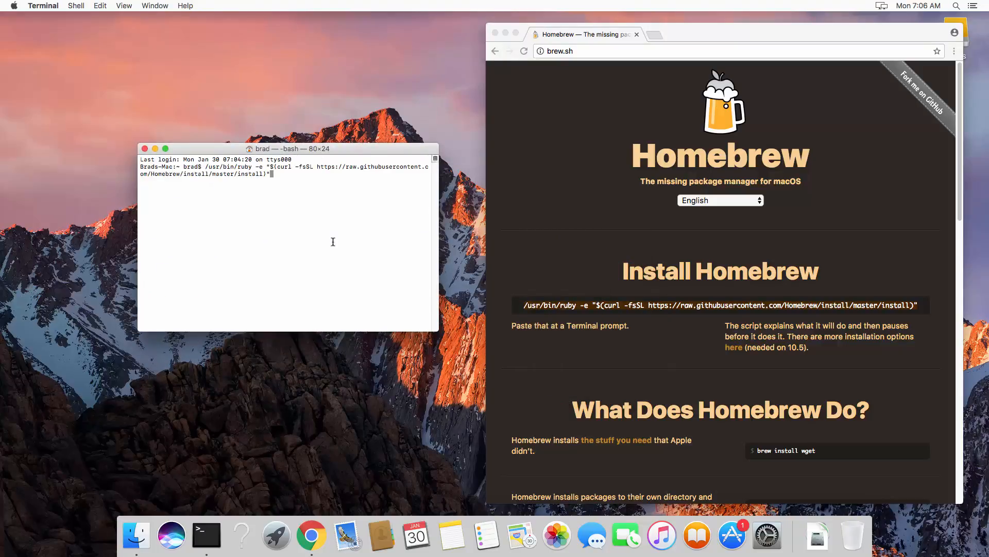
key("Return")
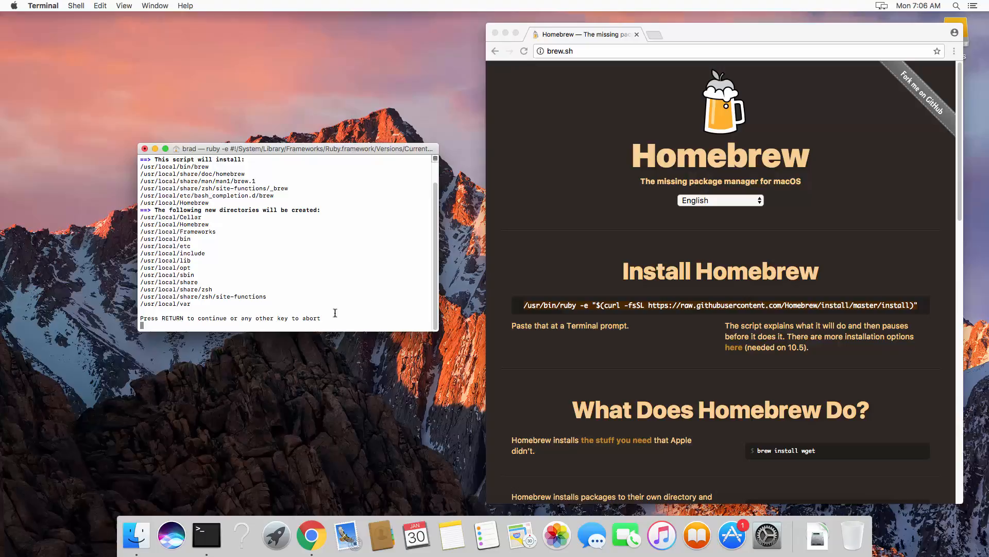
key("Return")
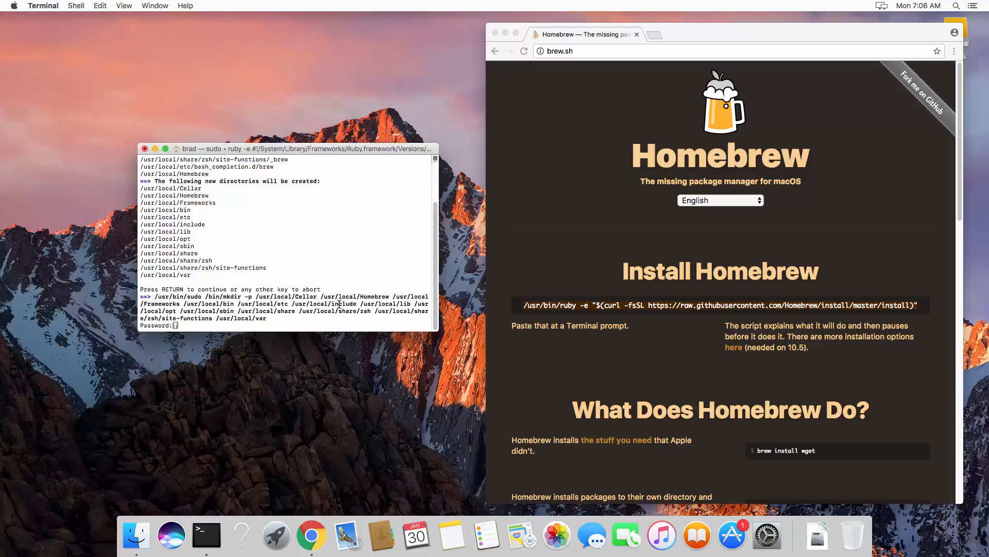
key("Return")
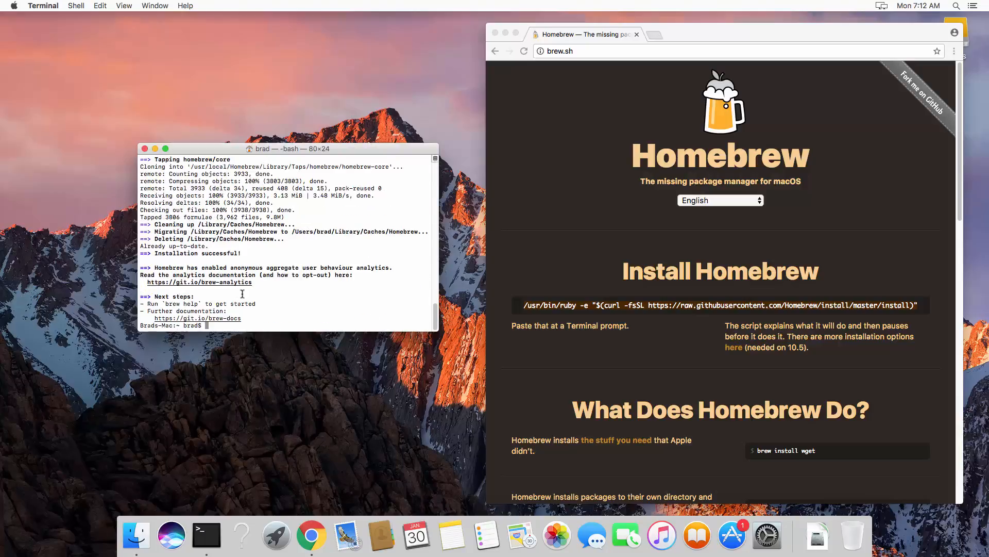
mouse_move(352, 308)
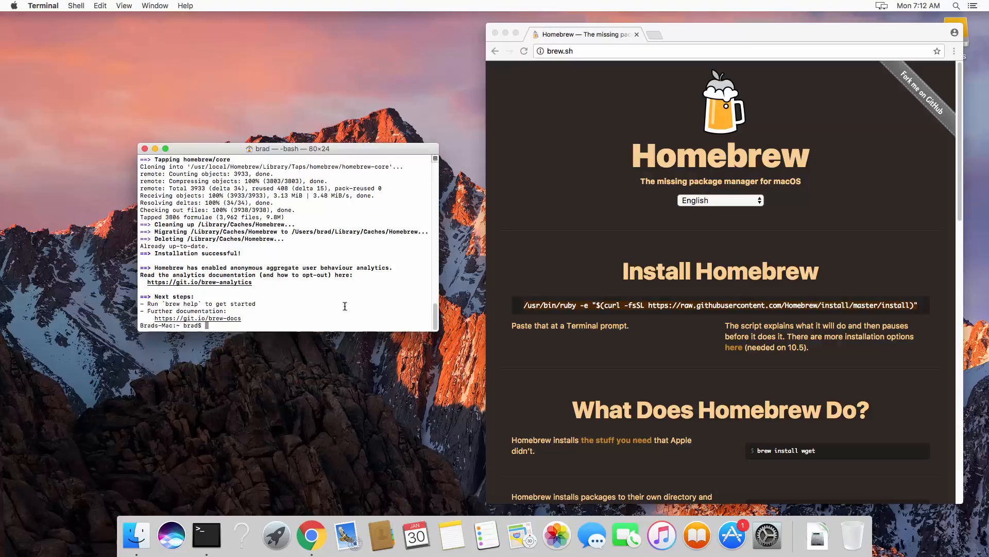
Run brew update, then brew install mongodb to install MongoDB 3.4.1
type("brew update")
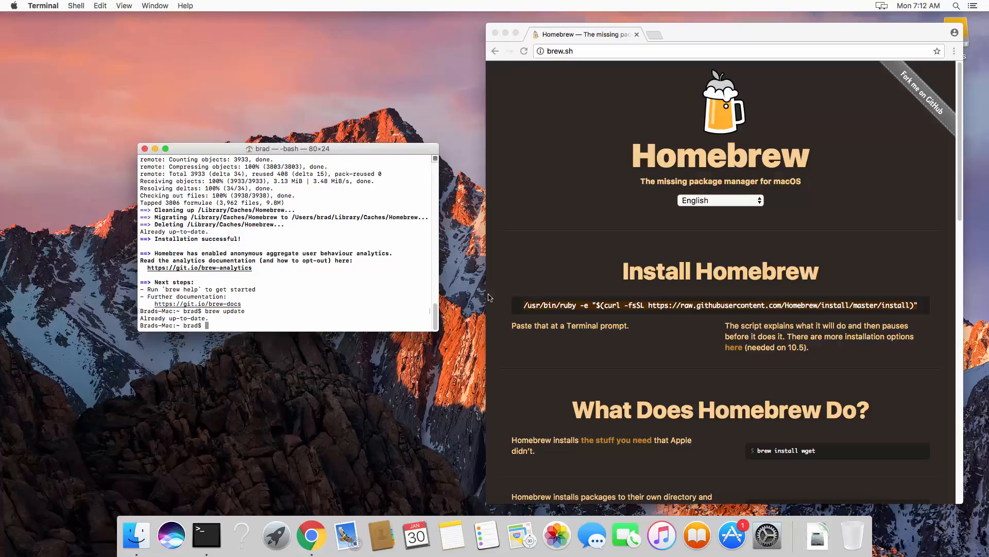
mouse_move(350, 314)
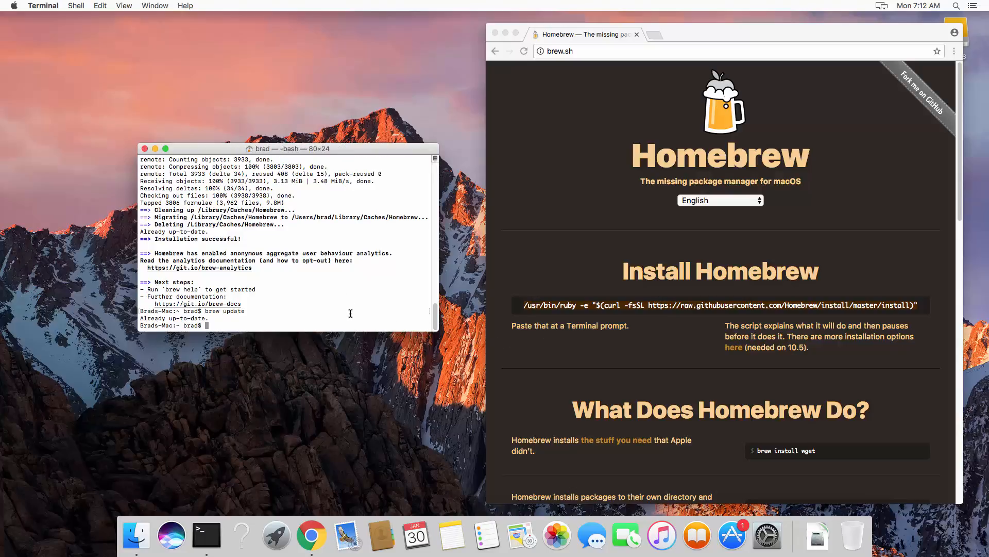
type("brew")
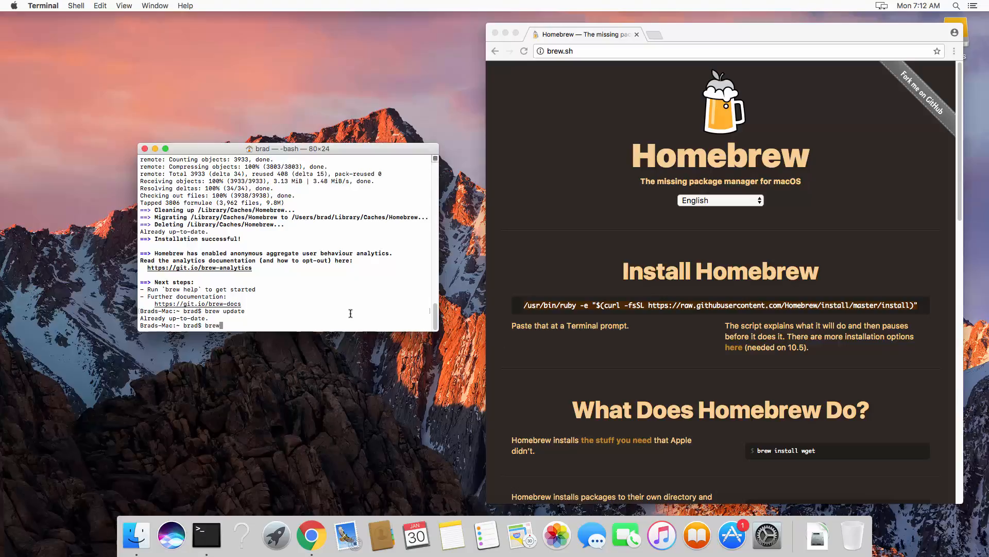
type("install")
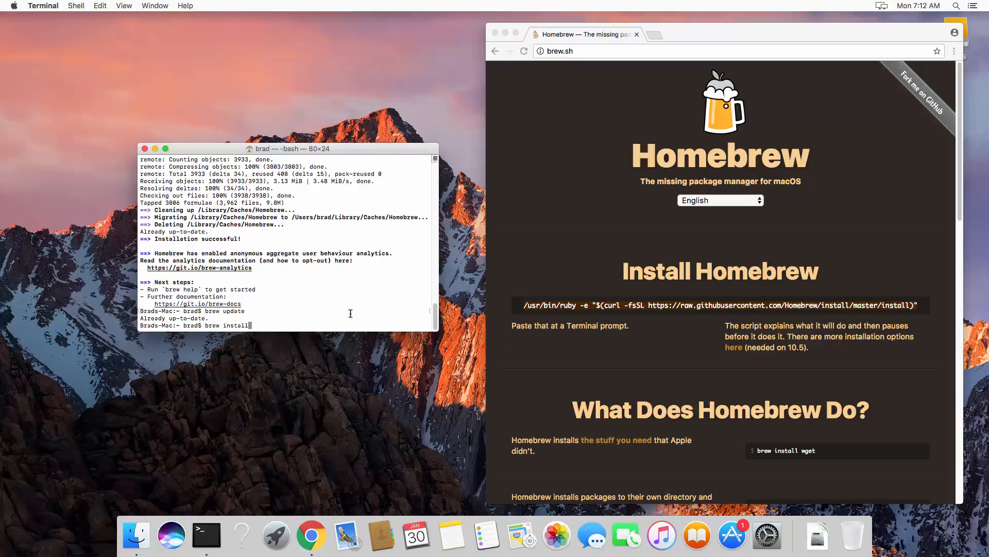
type("mongodb")
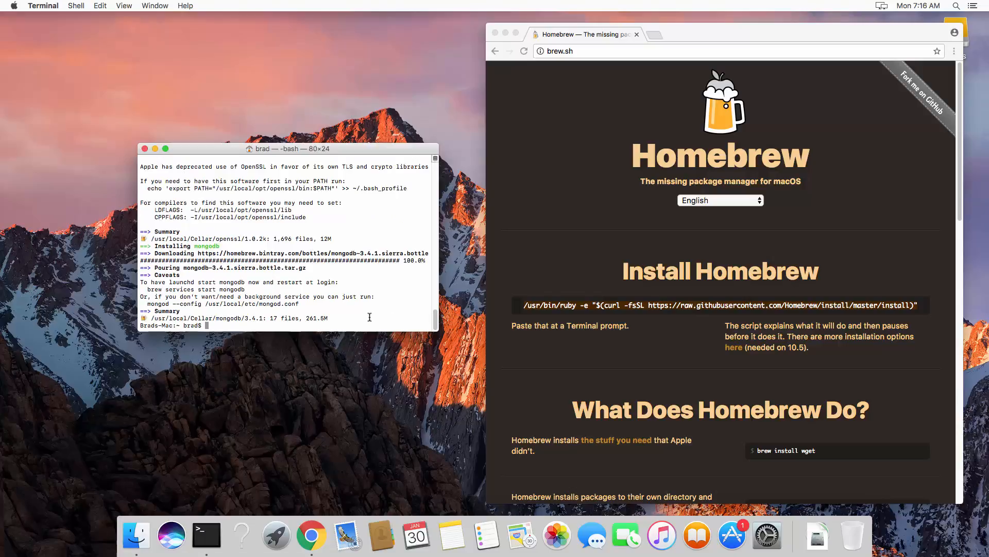
Create the /data/db directory with sudo mkdir -p
type("sudo")
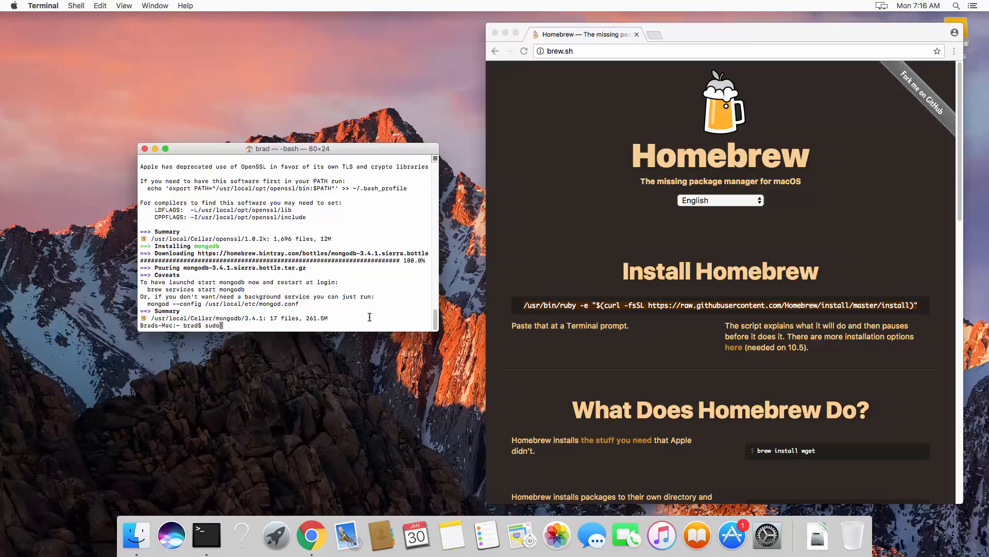
type("mk")
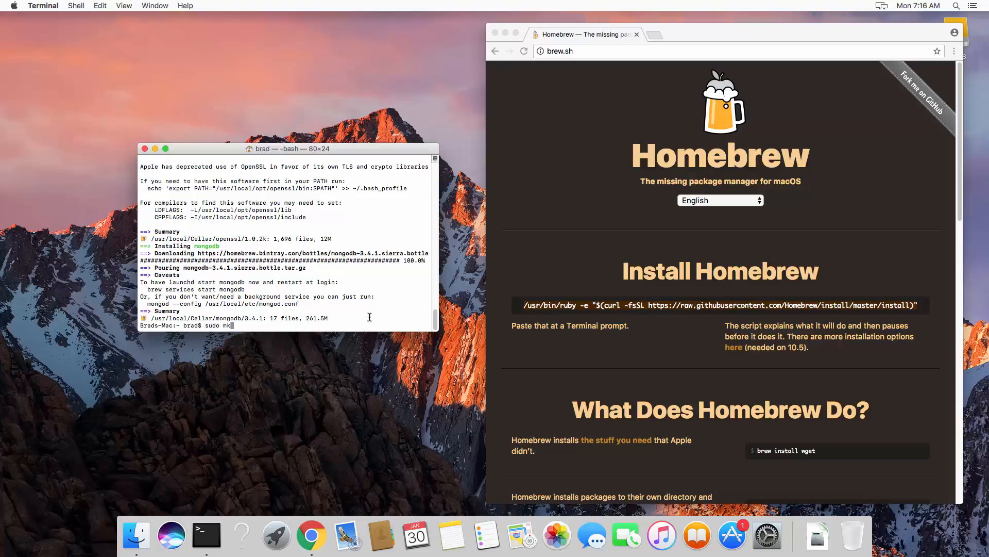
type("dir -p")
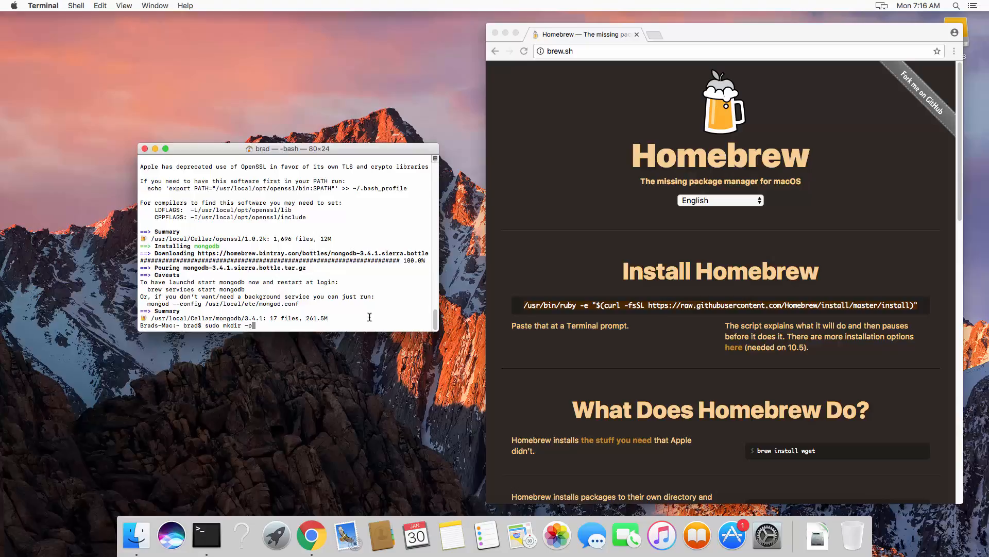
type("/data/db")
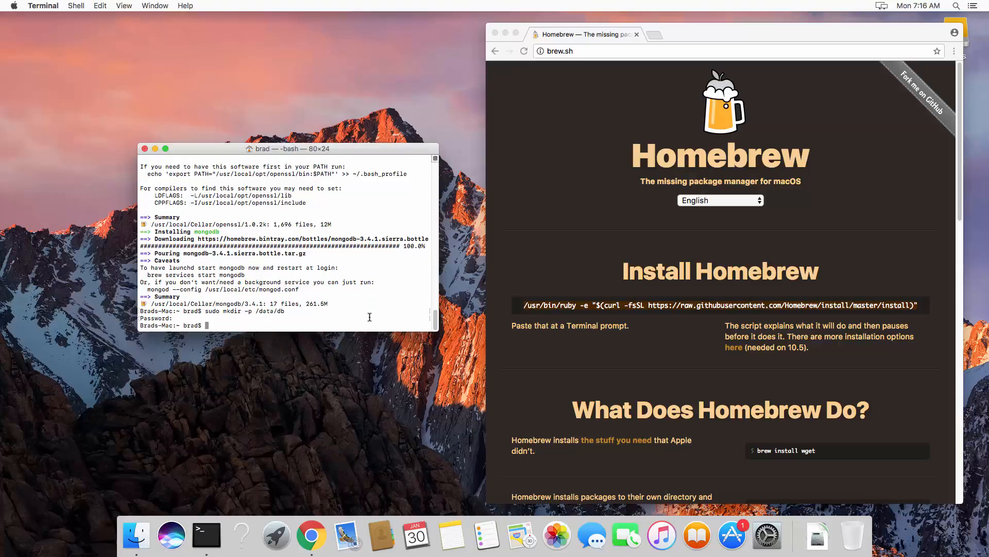
mouse_move(293, 361)
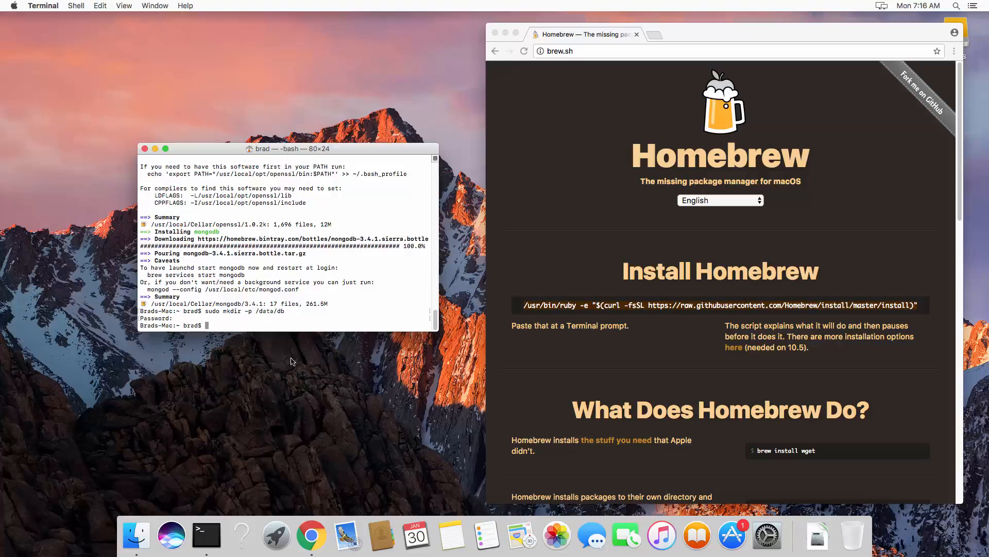
mouse_move(239, 311)
type("s")
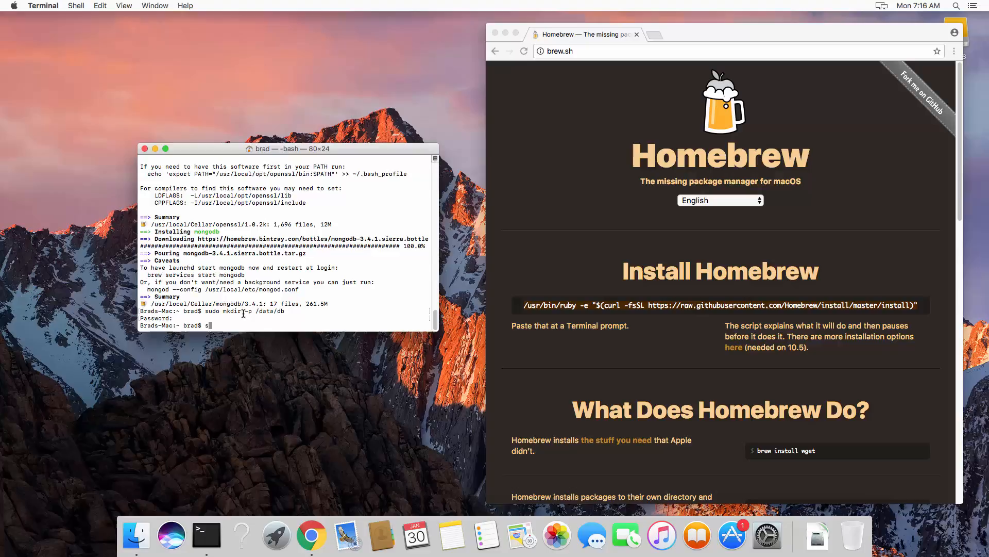
Make the current user owner of /data/db with sudo chown `id -u`
type("udo")
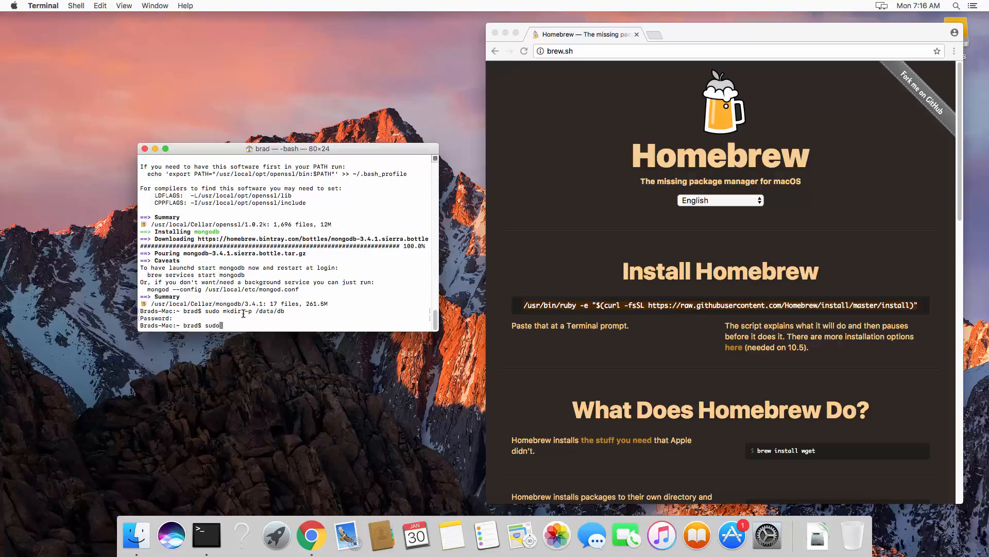
type("chown `")
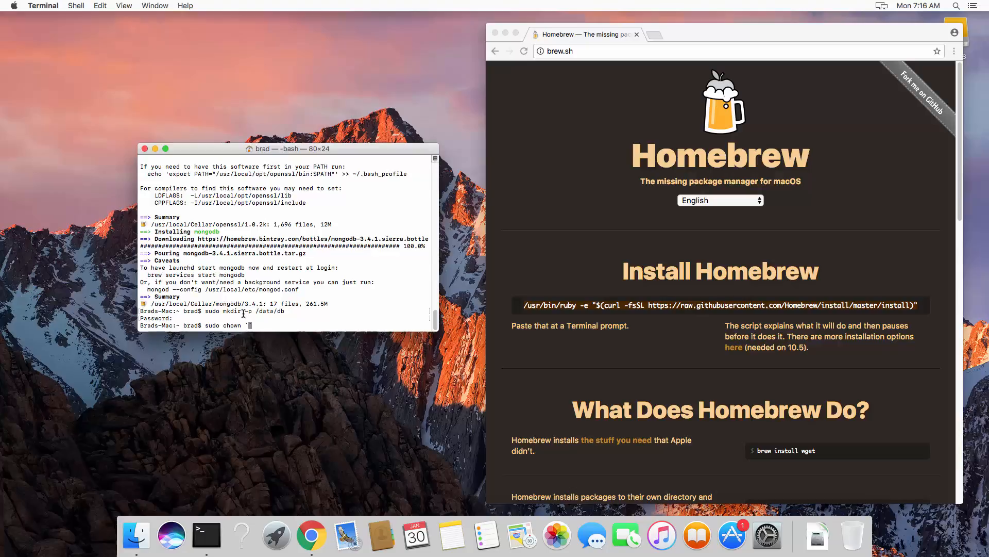
type("id")
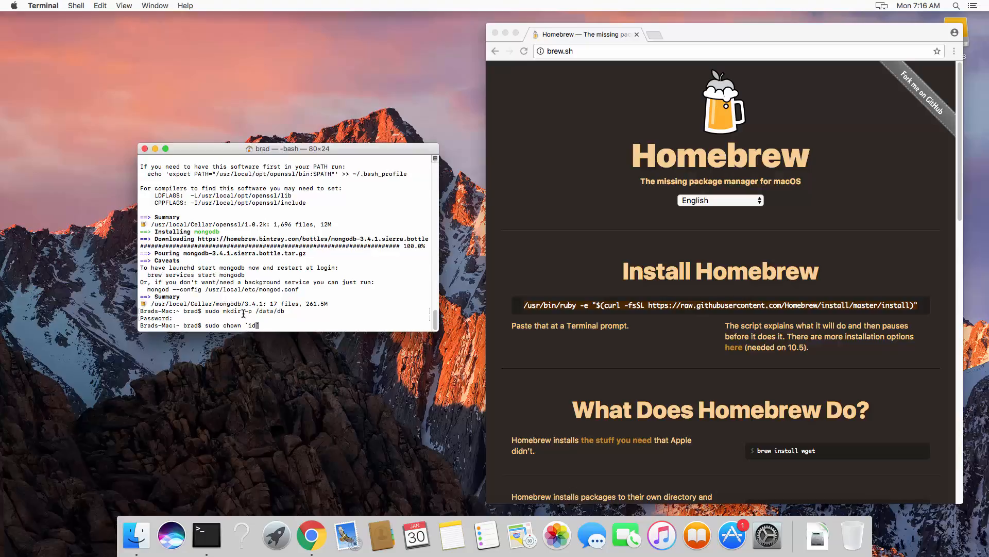
type("-u` /")
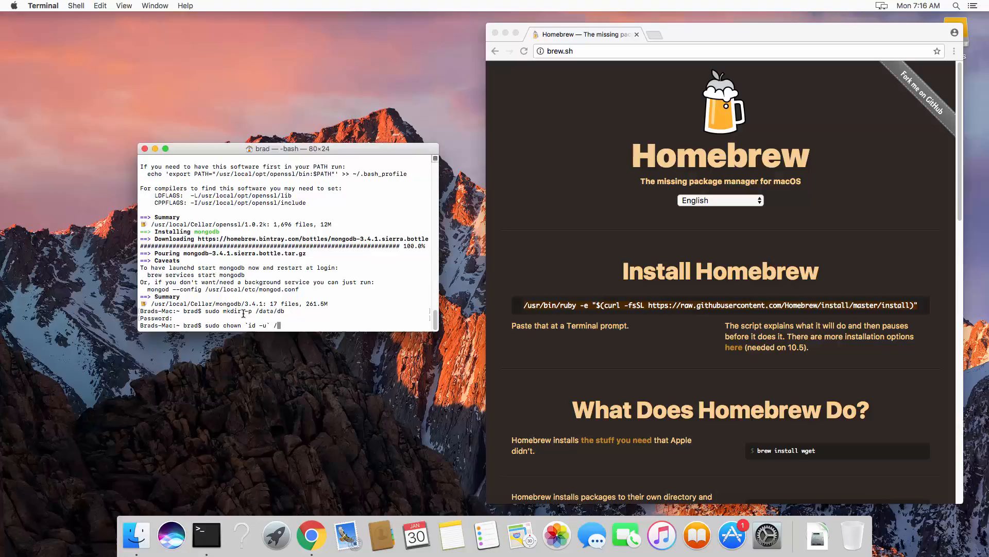
type("data/")
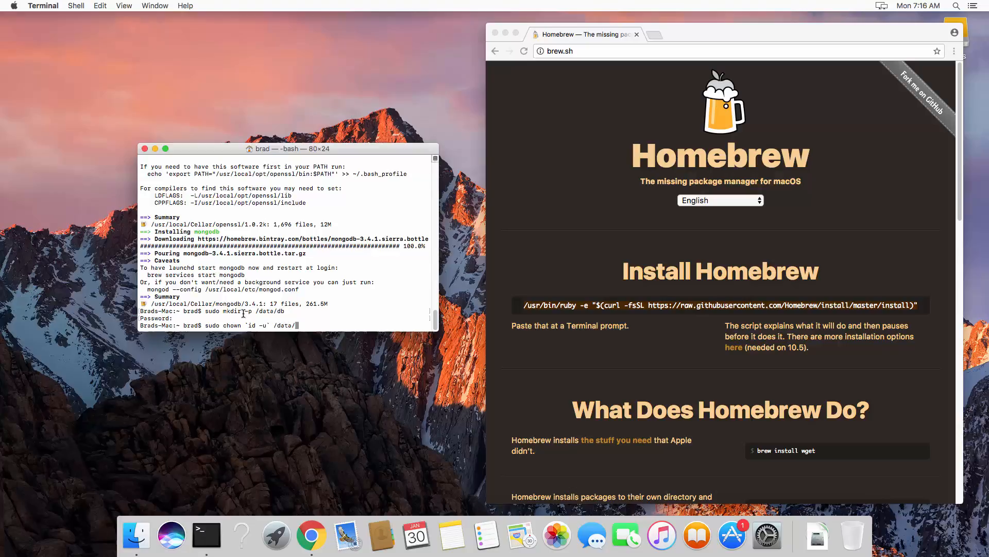
key("Return")
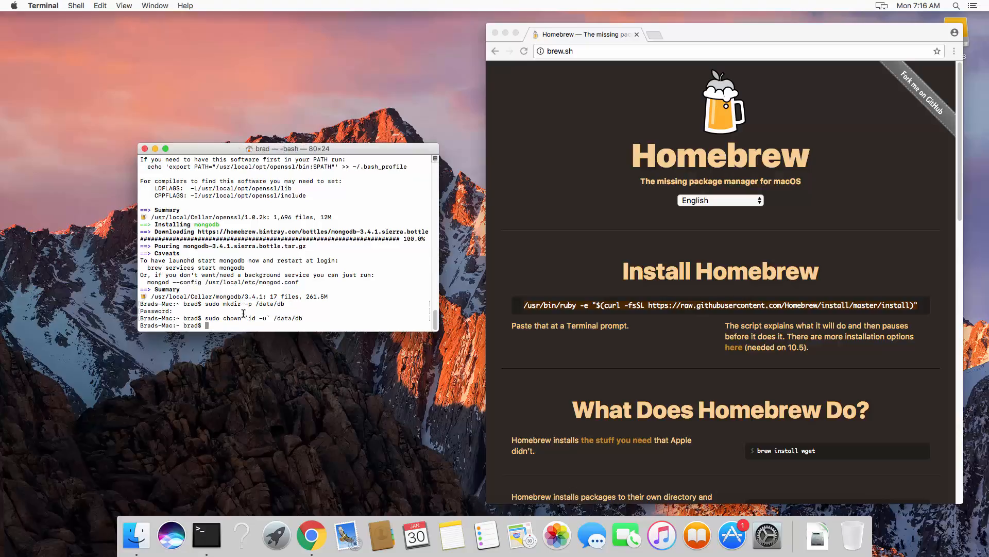
Launch mongod so the server waits for connections on port 27017
type("mon")
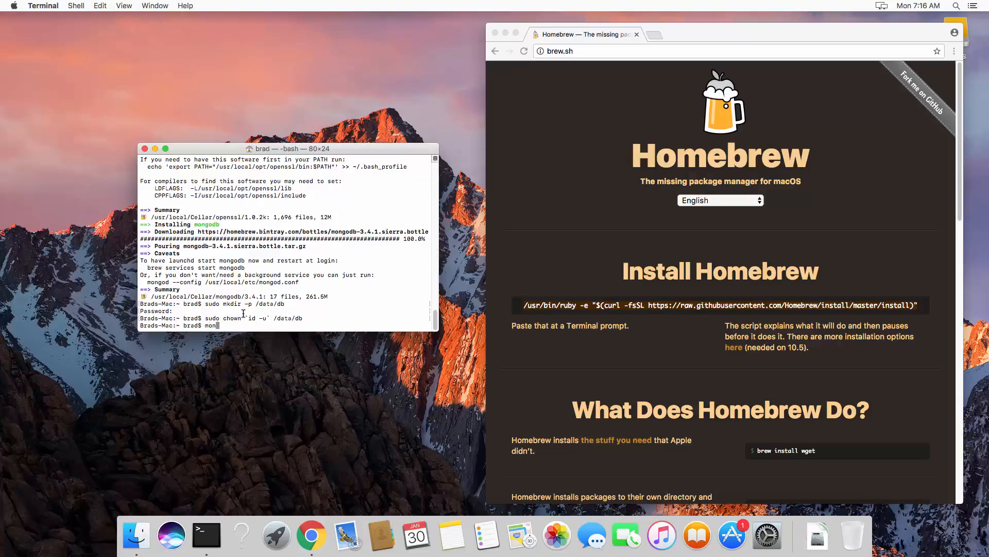
key("Return")
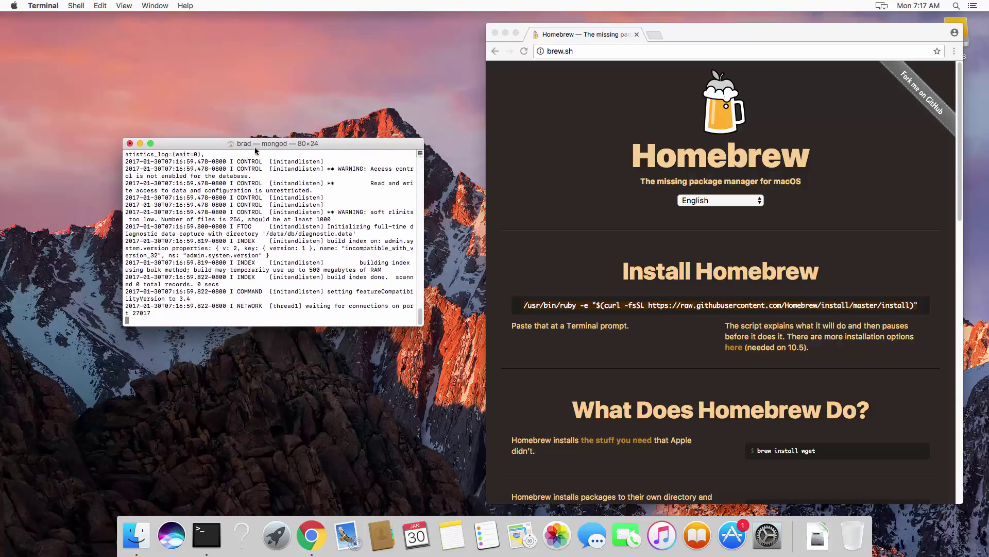
right_click(207, 536)
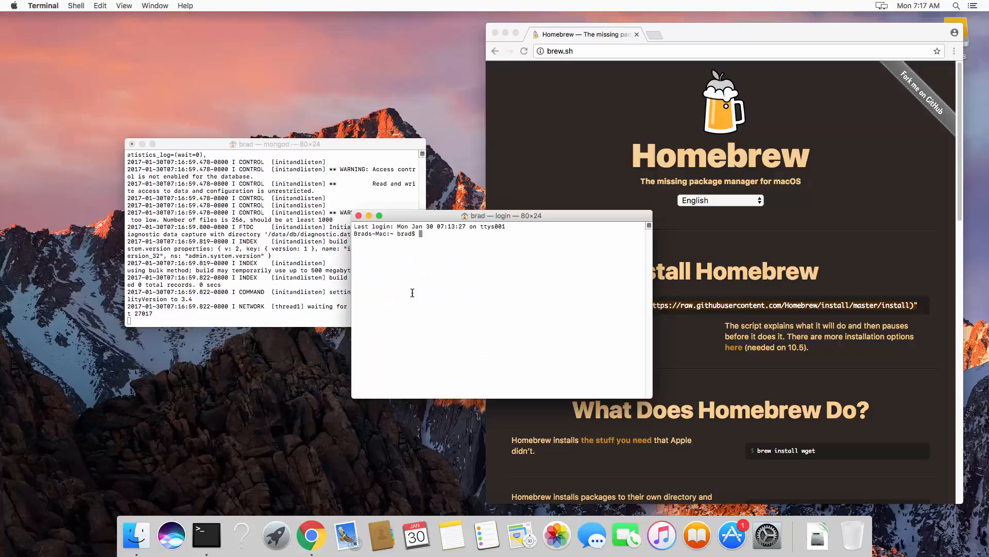
Launch the mongo shell in the second window and begin a show query
type("mongo")
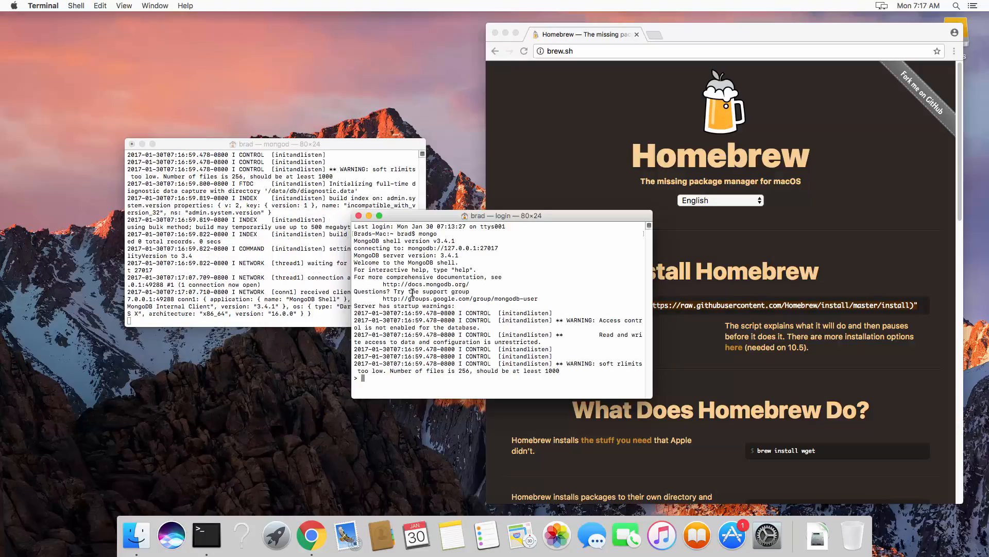
type("show")
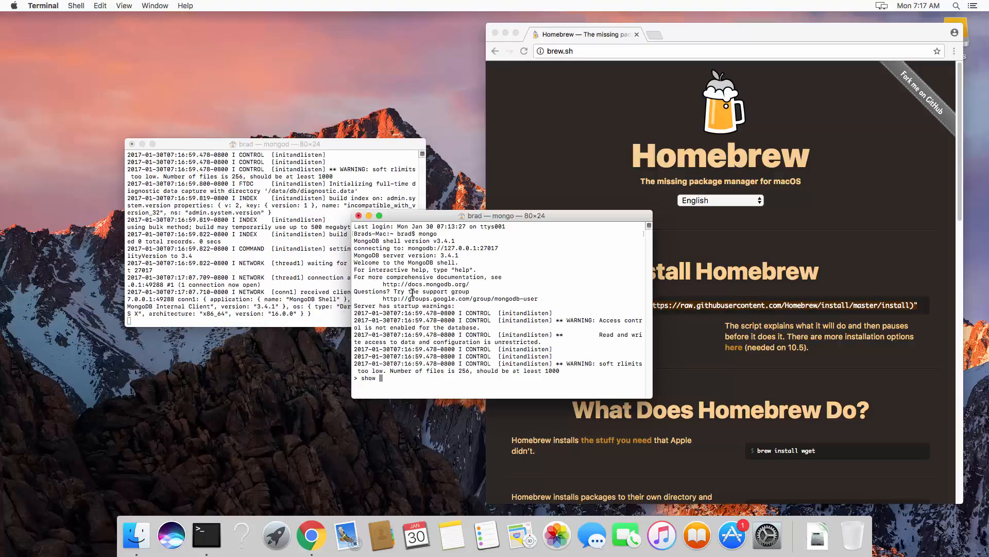